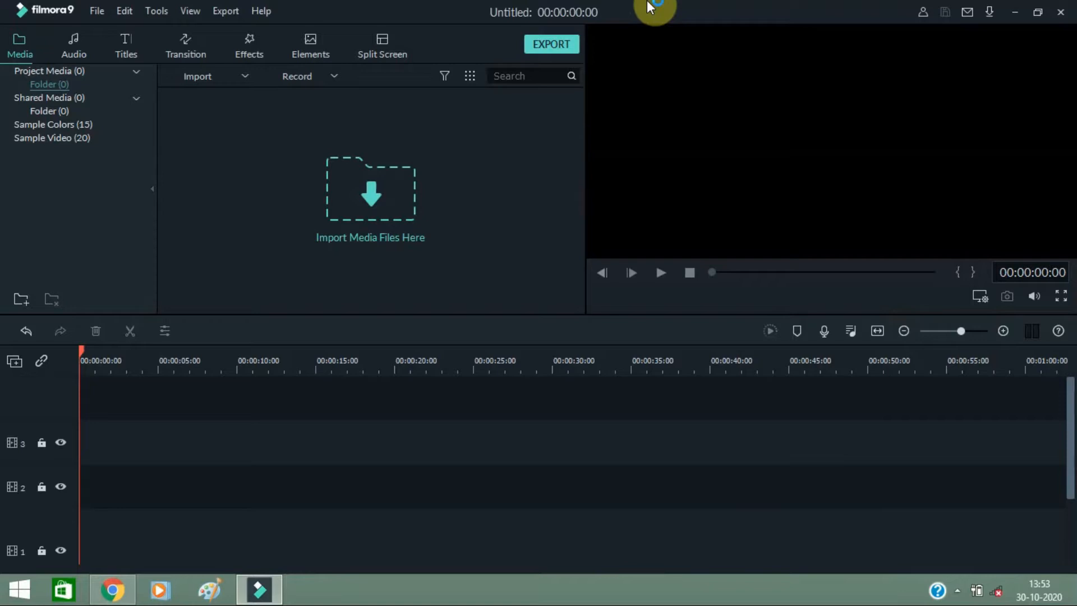
mouse_move(94, 12)
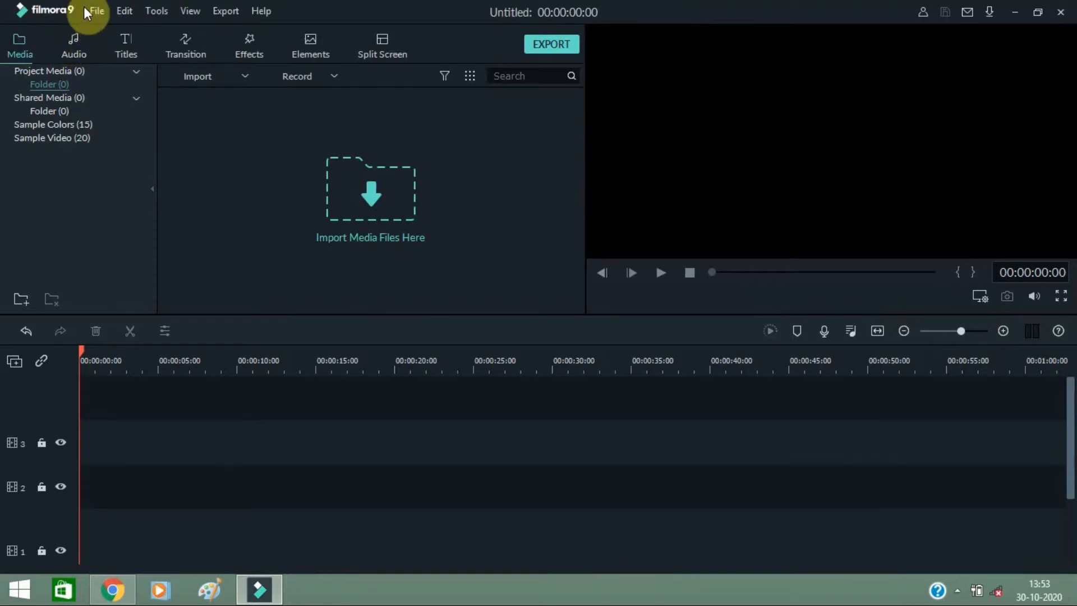
mouse_move(75, 45)
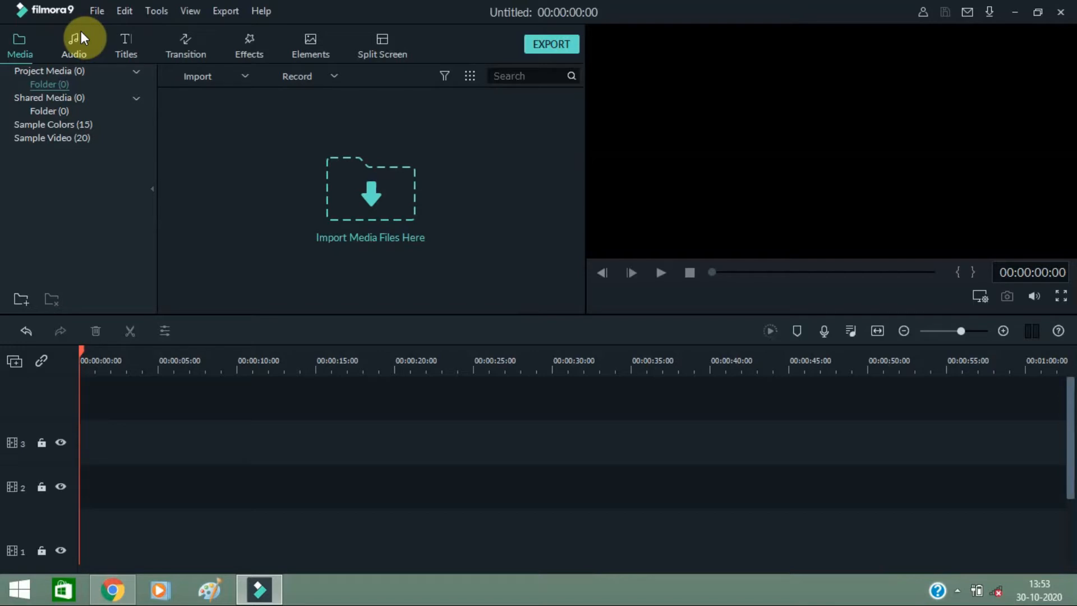
mouse_move(389, 183)
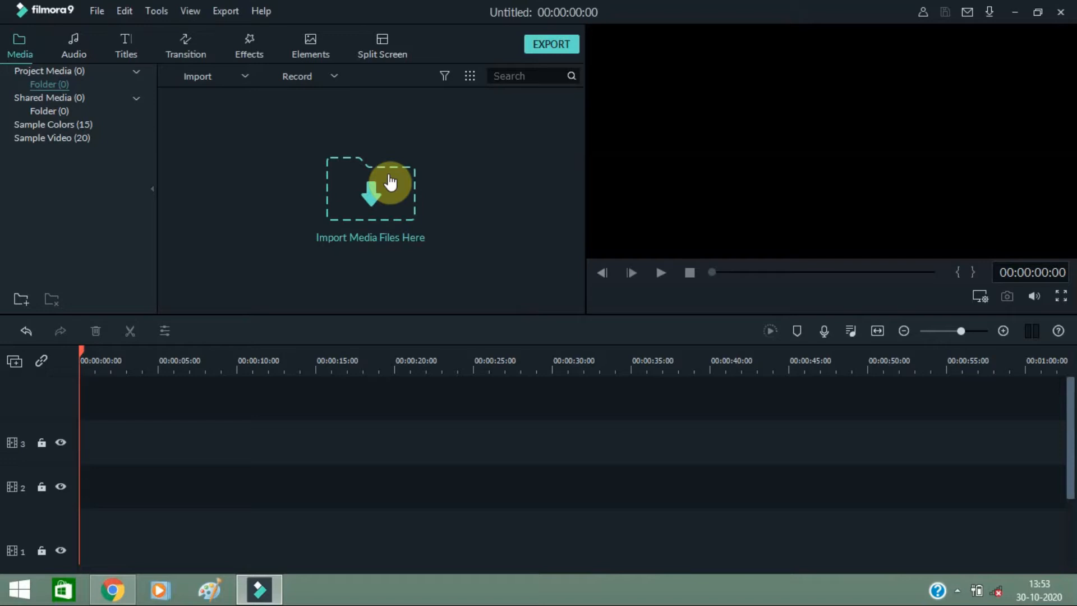
mouse_move(377, 212)
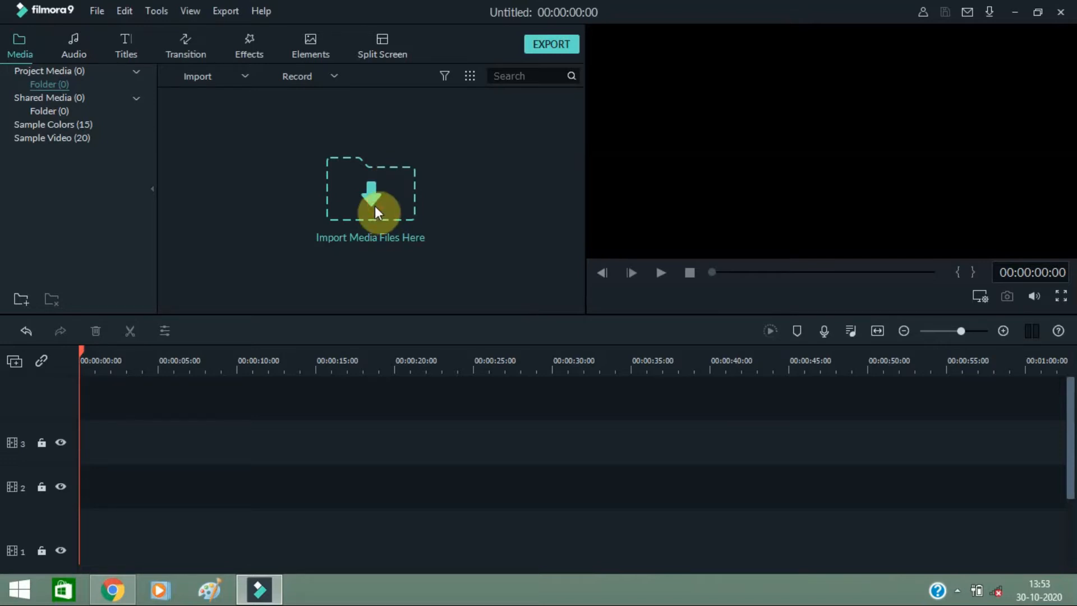
Browse the import window to This PC > Desktop and enter the work m folder.
click(370, 200)
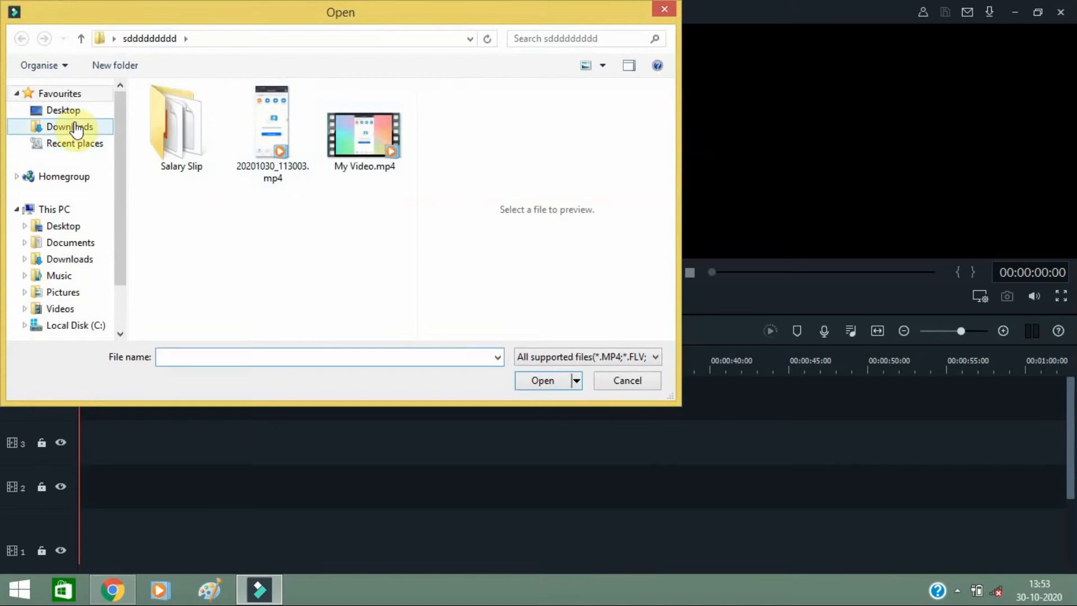
click(63, 176)
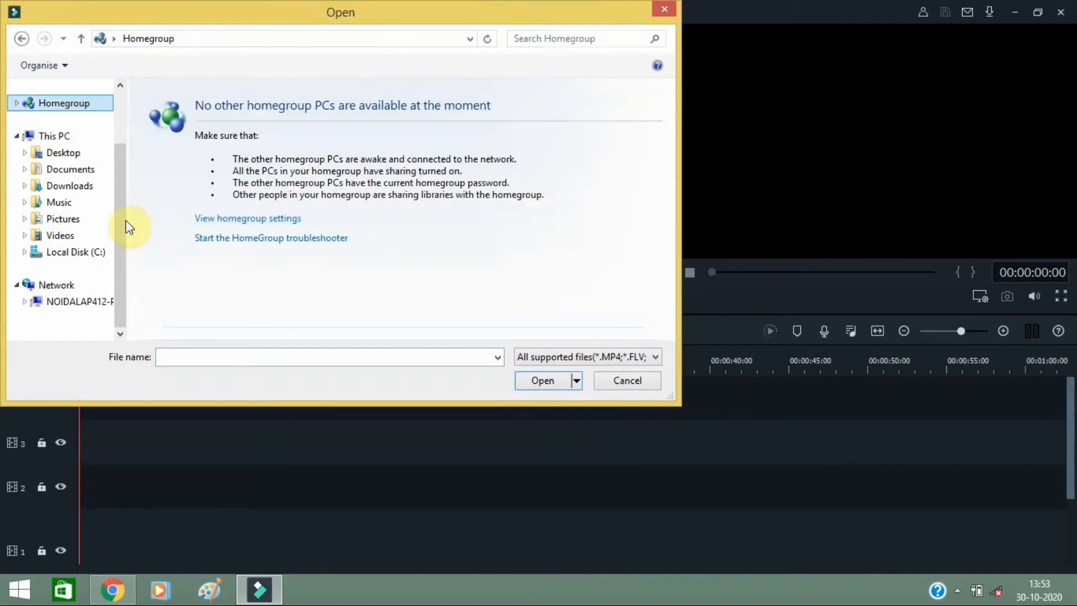
click(63, 153)
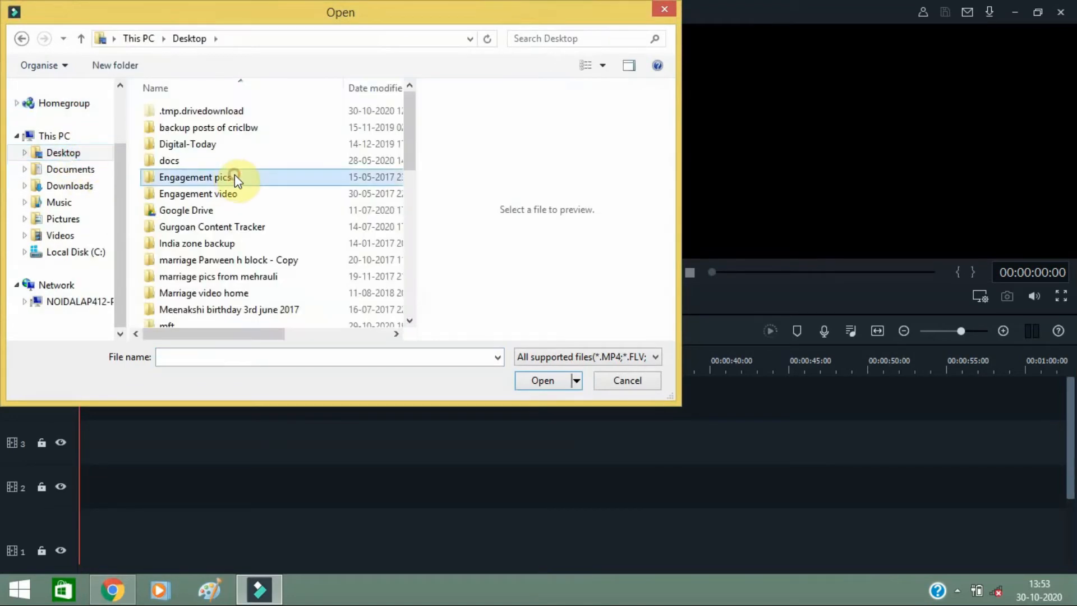
scroll(down, 3)
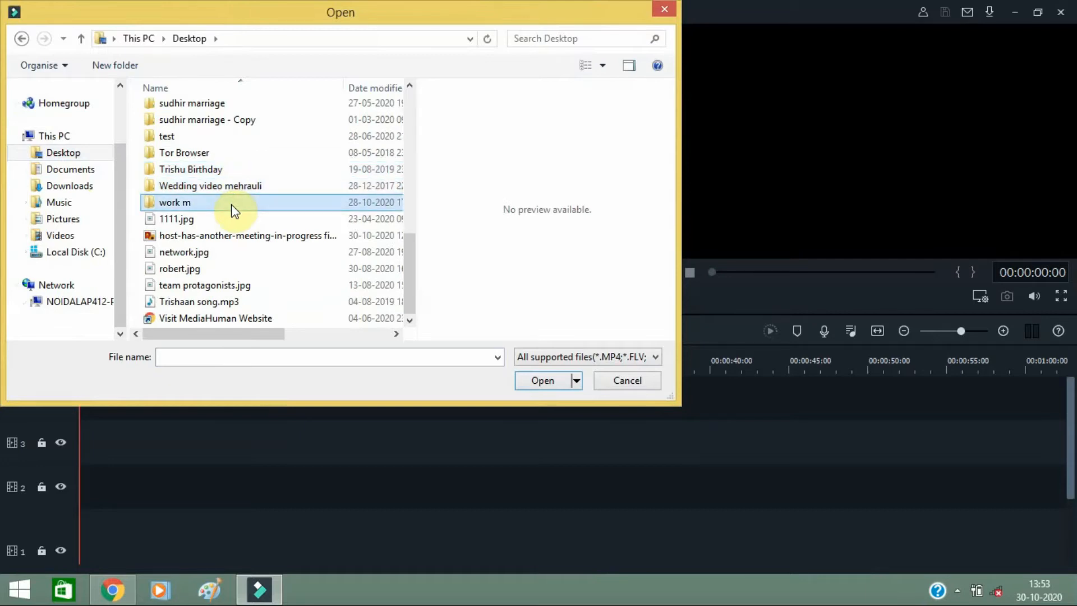
click(626, 381)
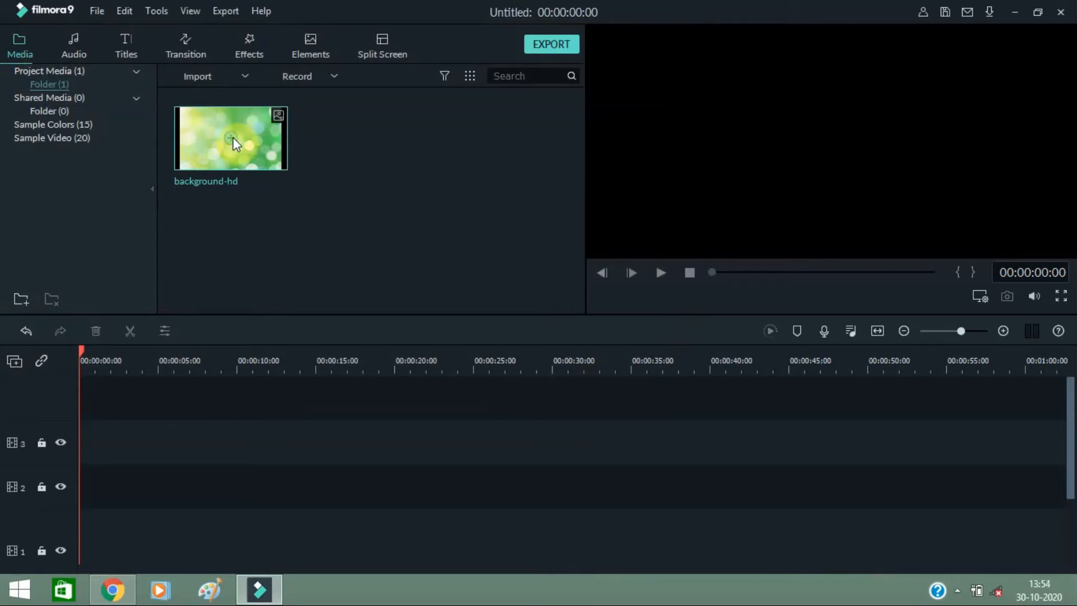
mouse_move(233, 141)
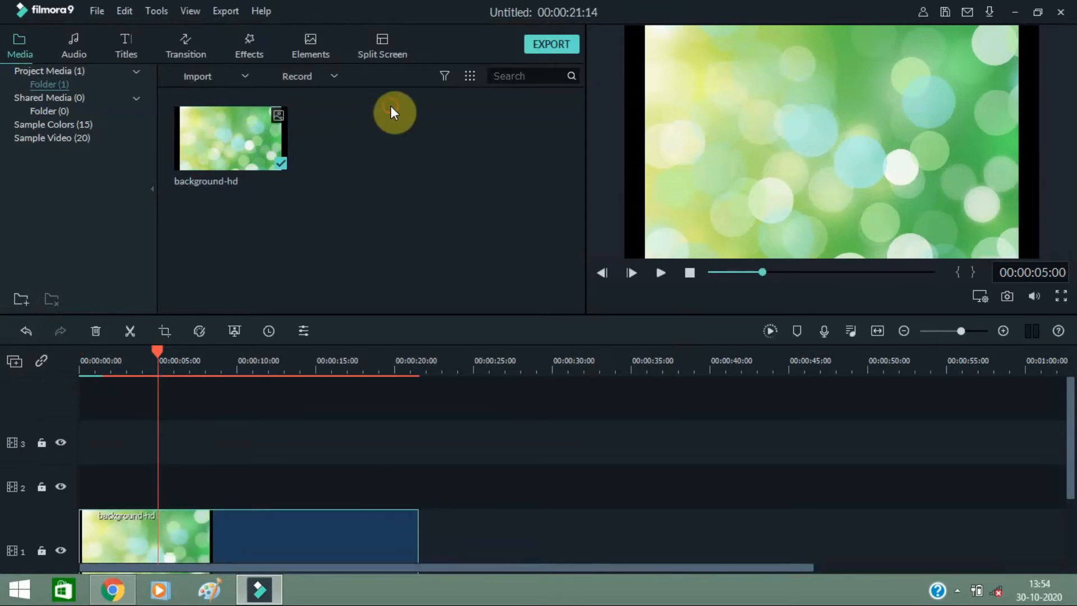
mouse_move(144, 27)
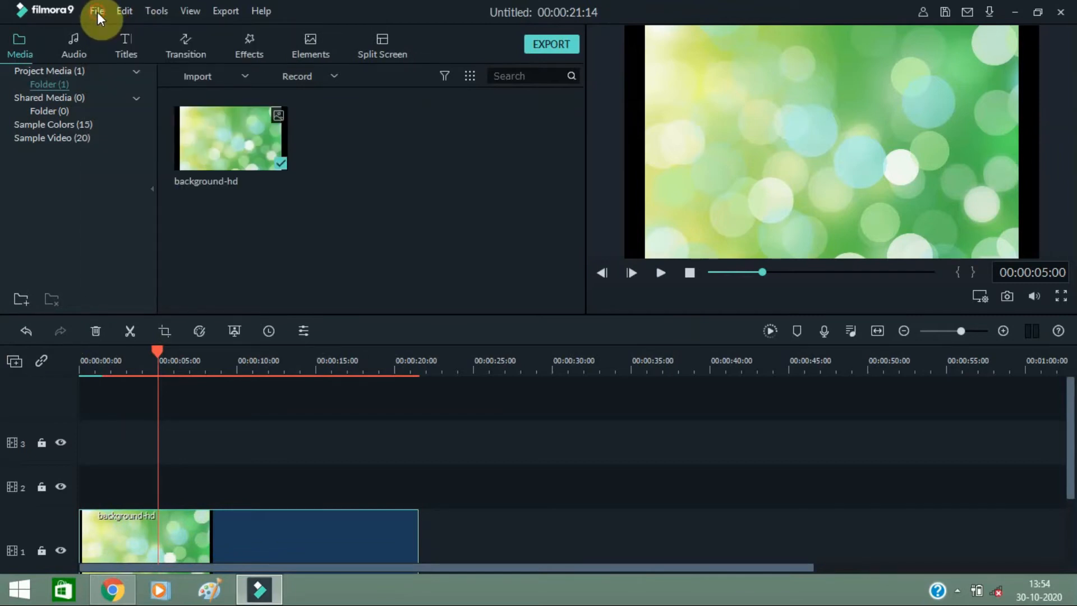
Import 20201030_113003.mp4 from the sddddddddd folder via File > Import Media Files.
click(97, 10)
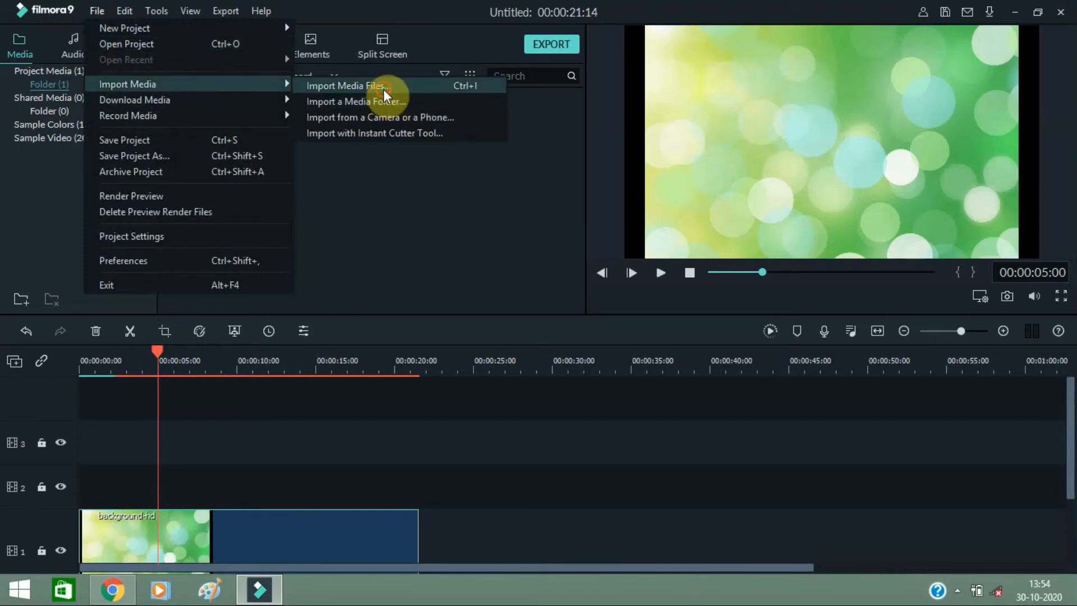
click(346, 85)
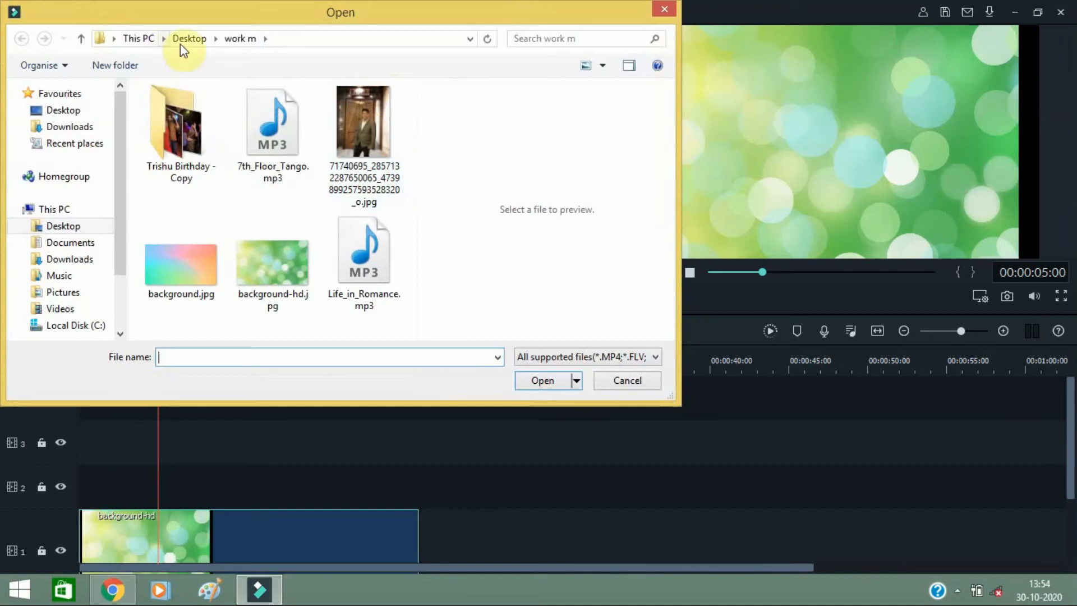
click(189, 38)
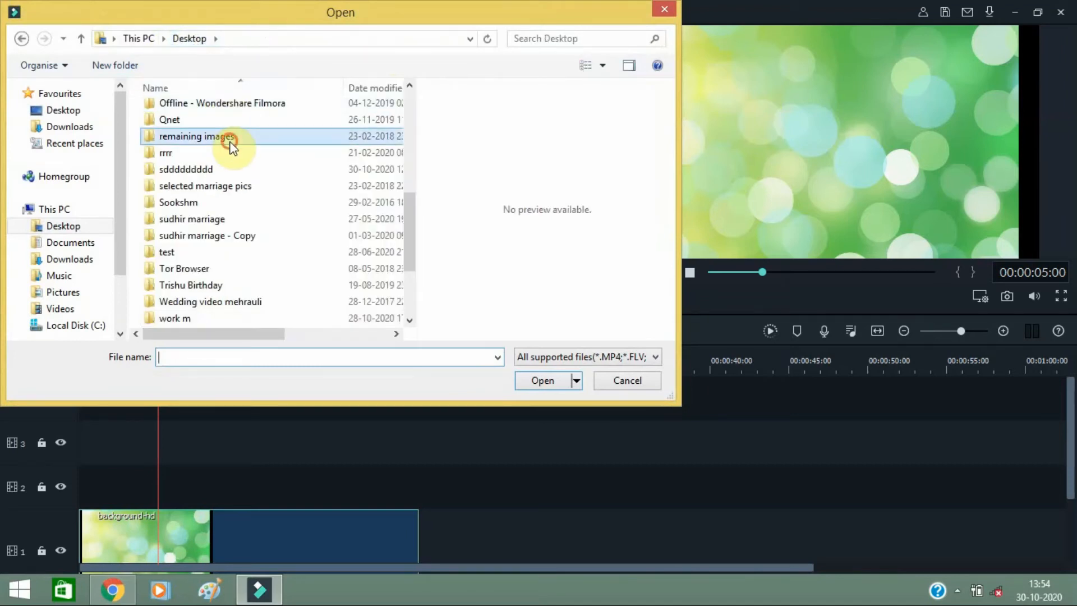
click(204, 186)
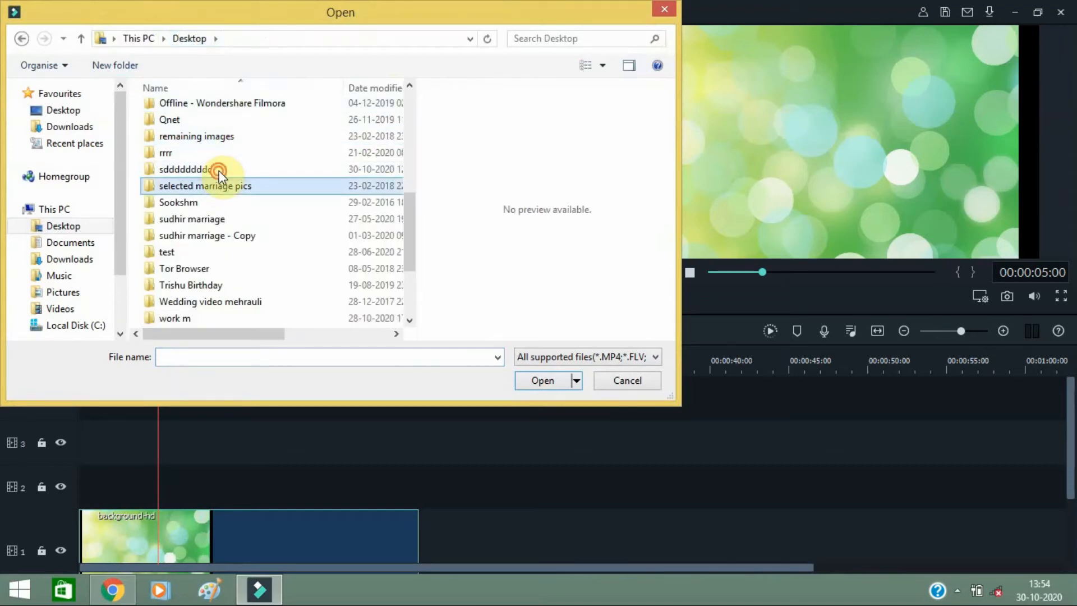
click(185, 169)
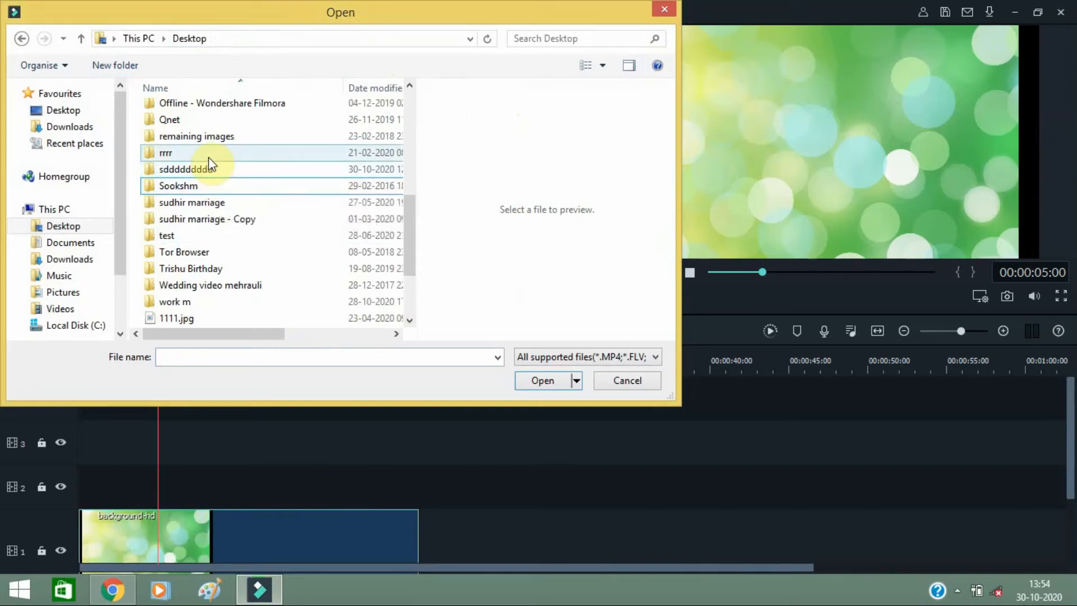
click(186, 170)
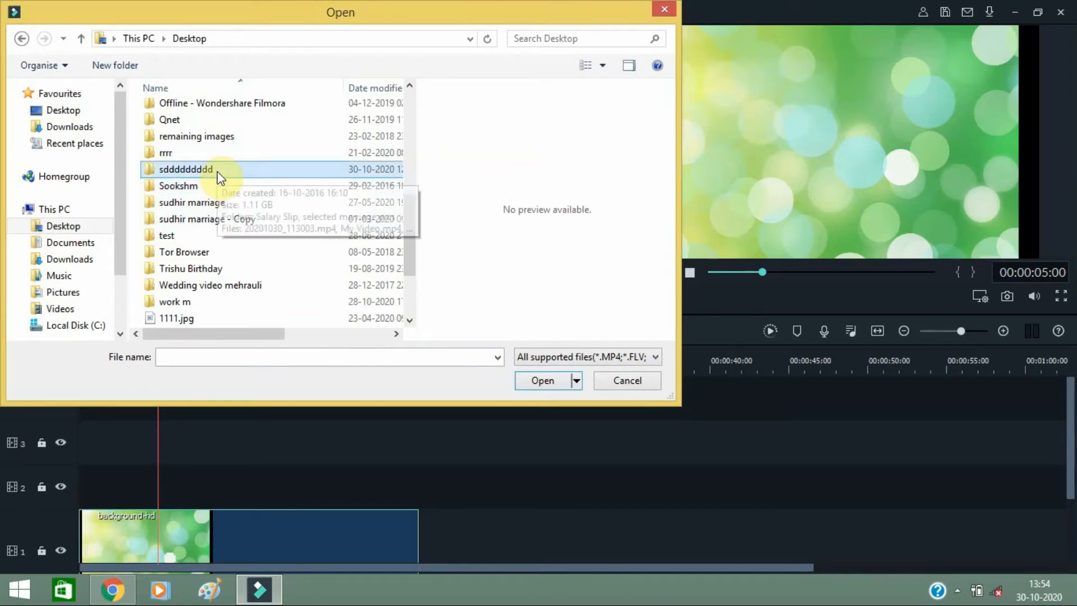
double_click(184, 170)
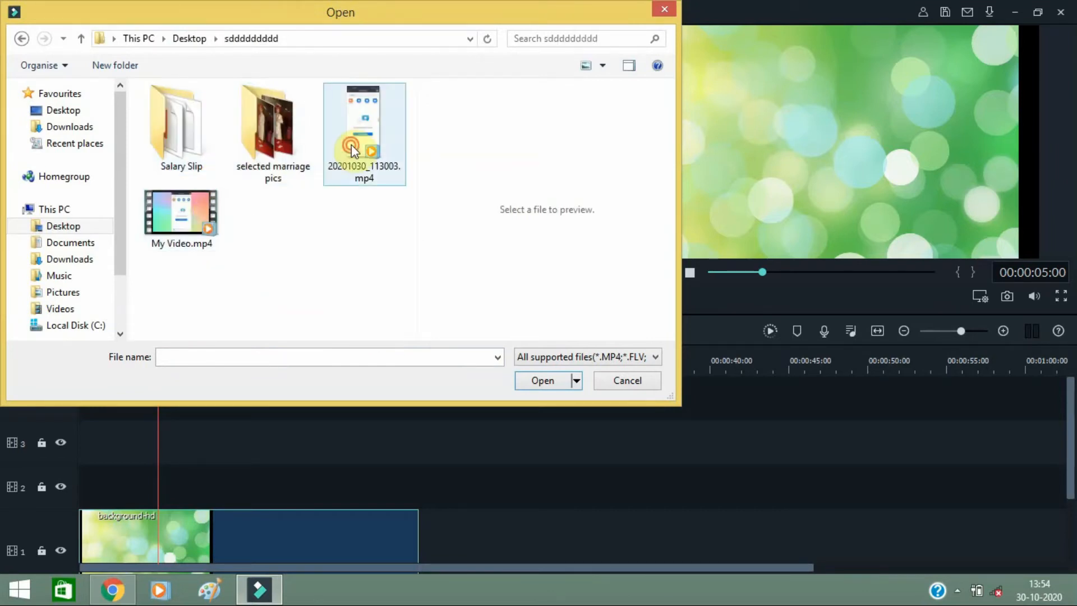
click(542, 380)
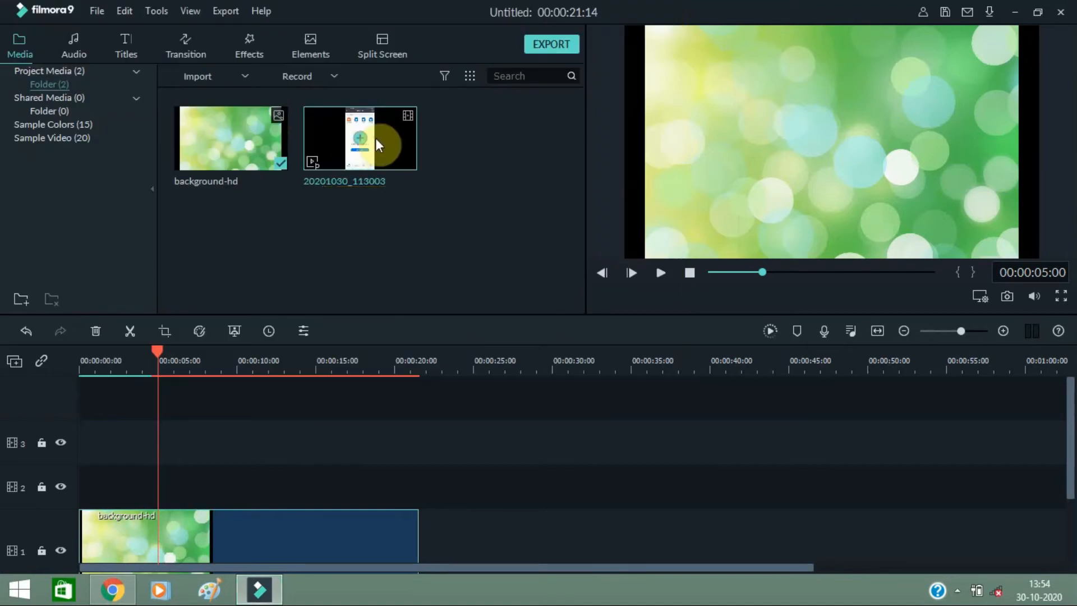
mouse_move(226, 547)
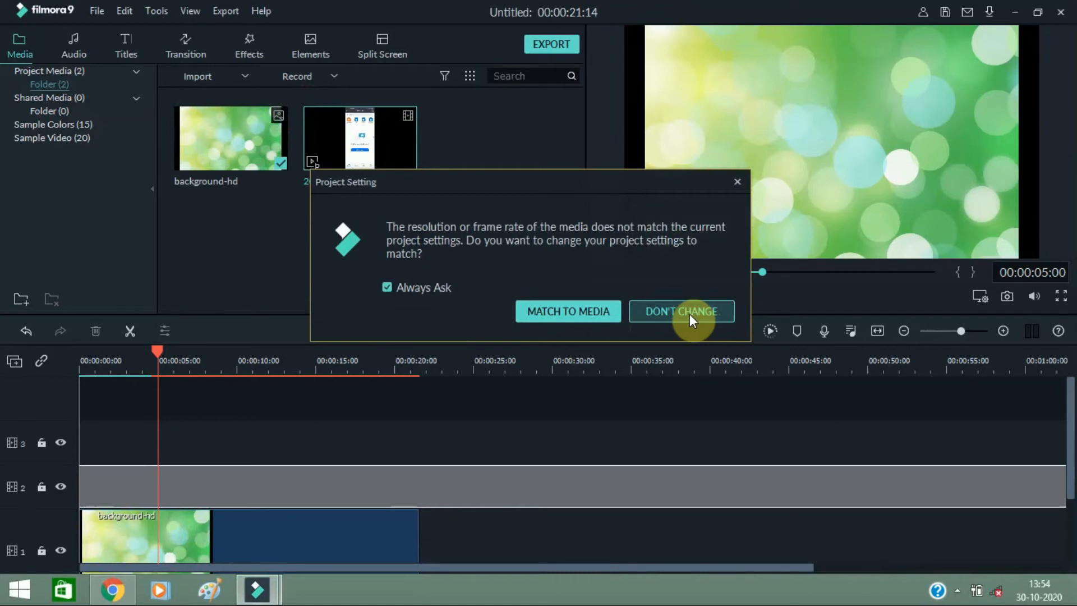
Keep the current project resolution and frame rate with DON'T CHANGE.
click(681, 310)
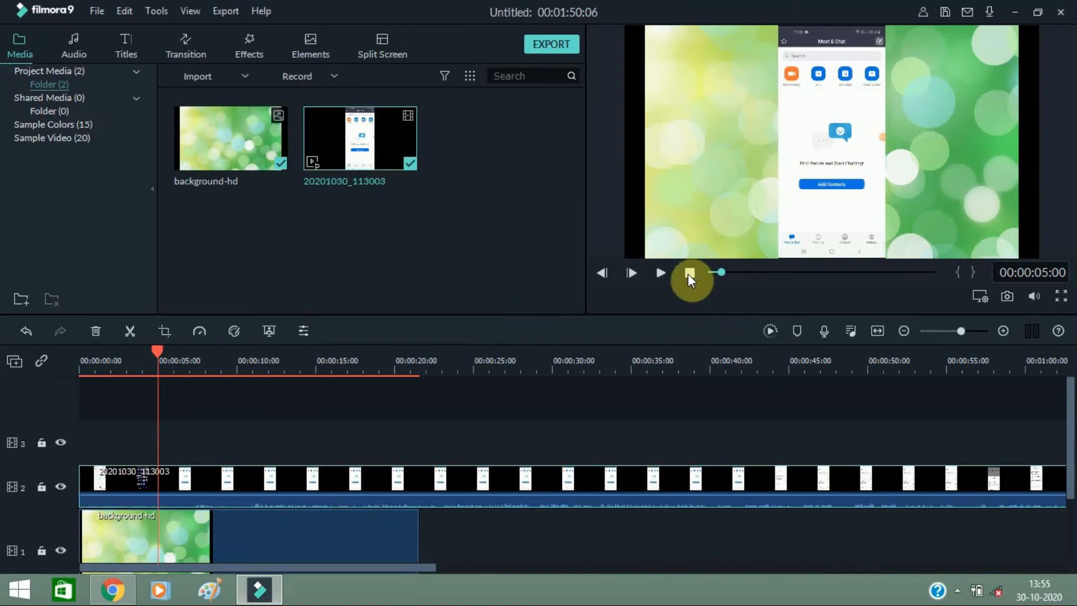
Preview playback, then bring up the context menu on the track 2 clip's later part.
click(690, 273)
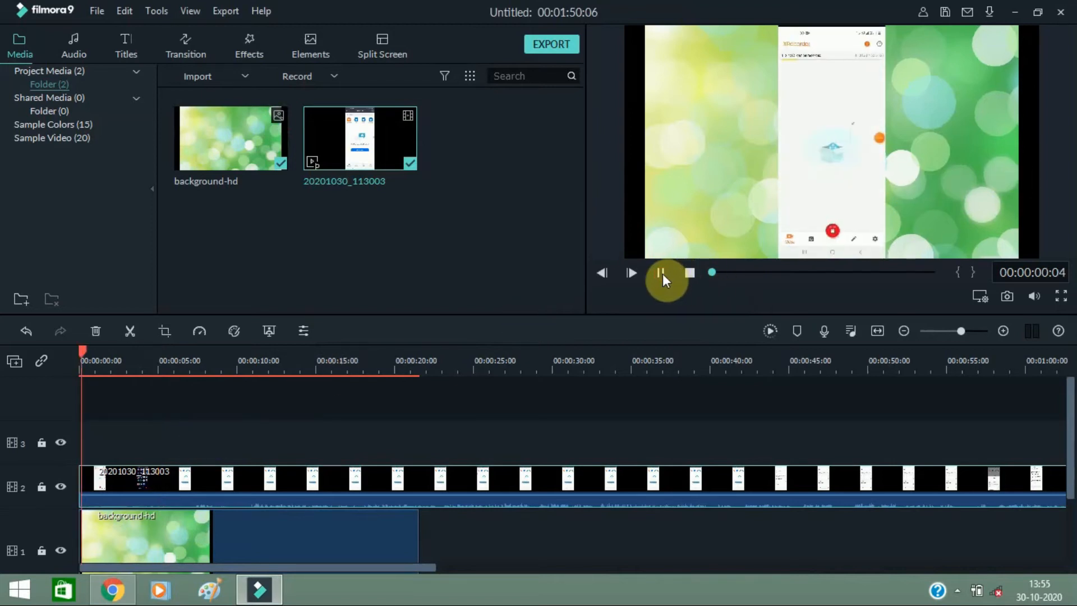
click(629, 273)
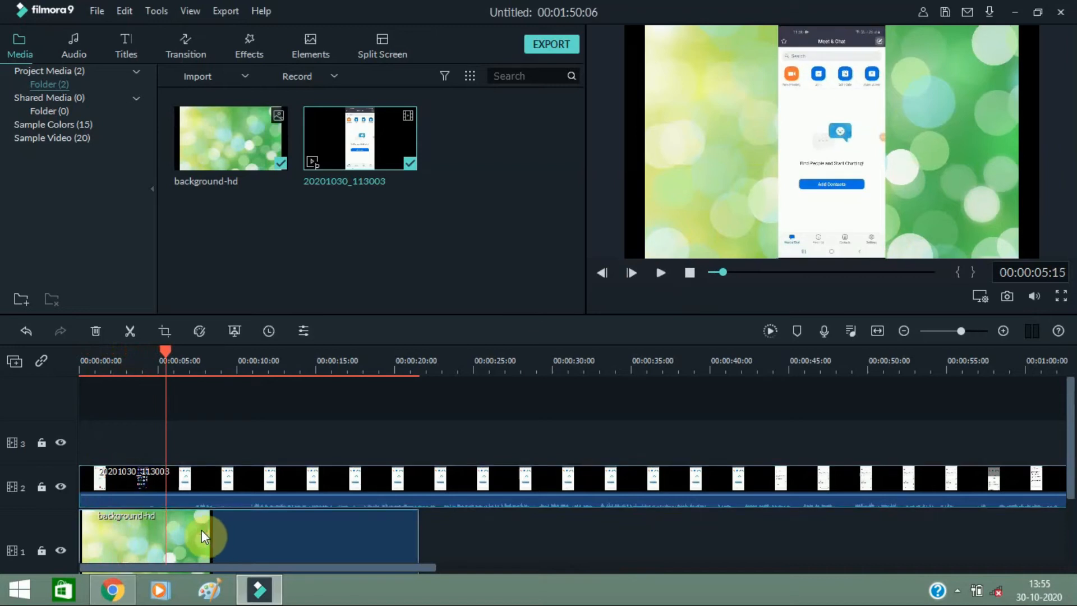
mouse_move(501, 371)
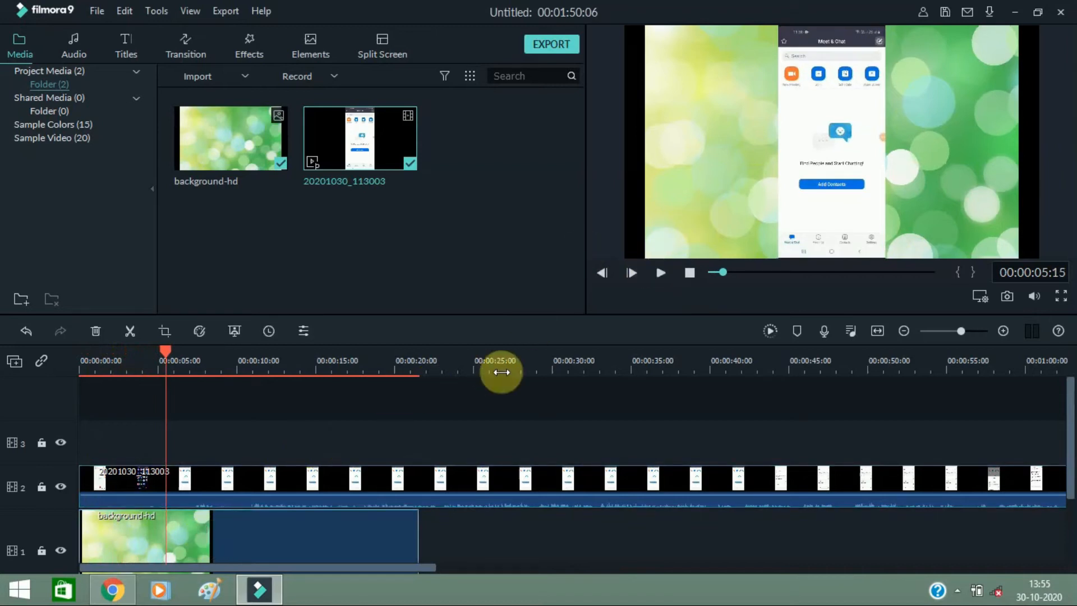
mouse_move(185, 424)
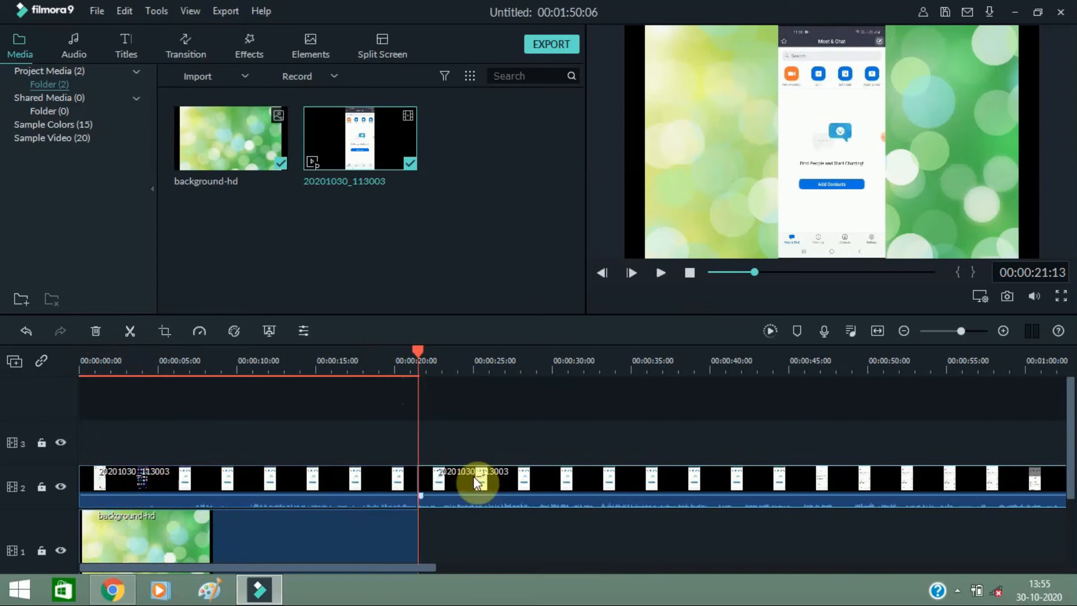
right_click(475, 481)
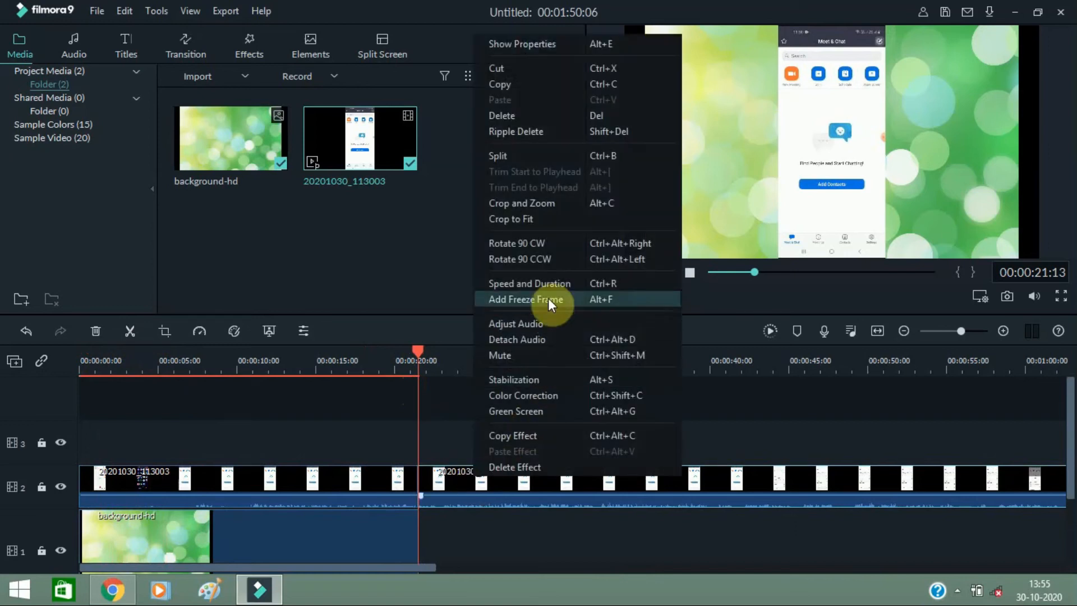
mouse_move(543, 364)
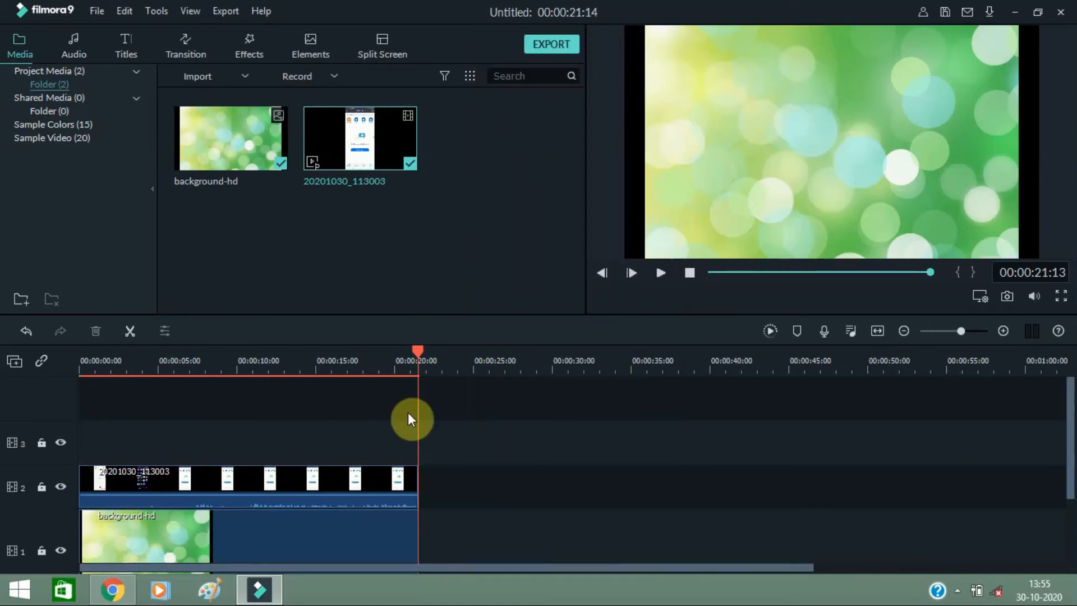
click(689, 273)
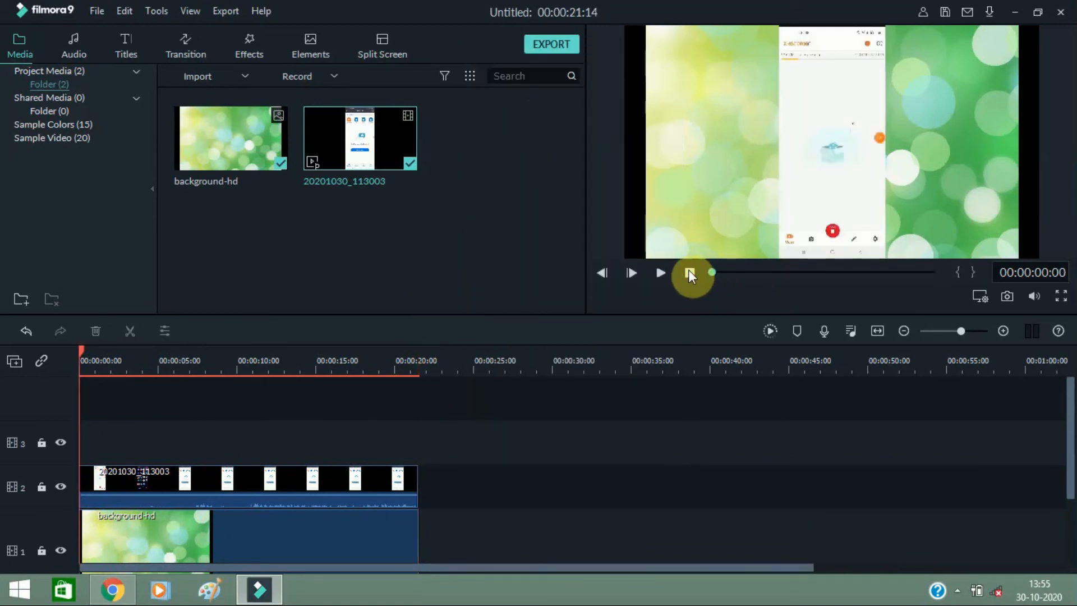
click(631, 272)
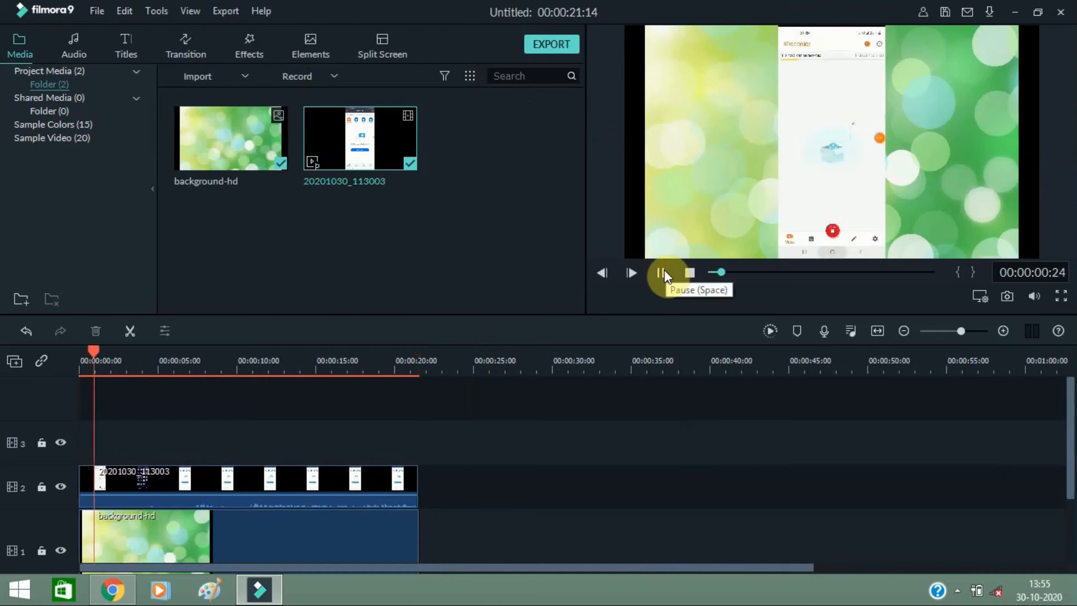
click(658, 272)
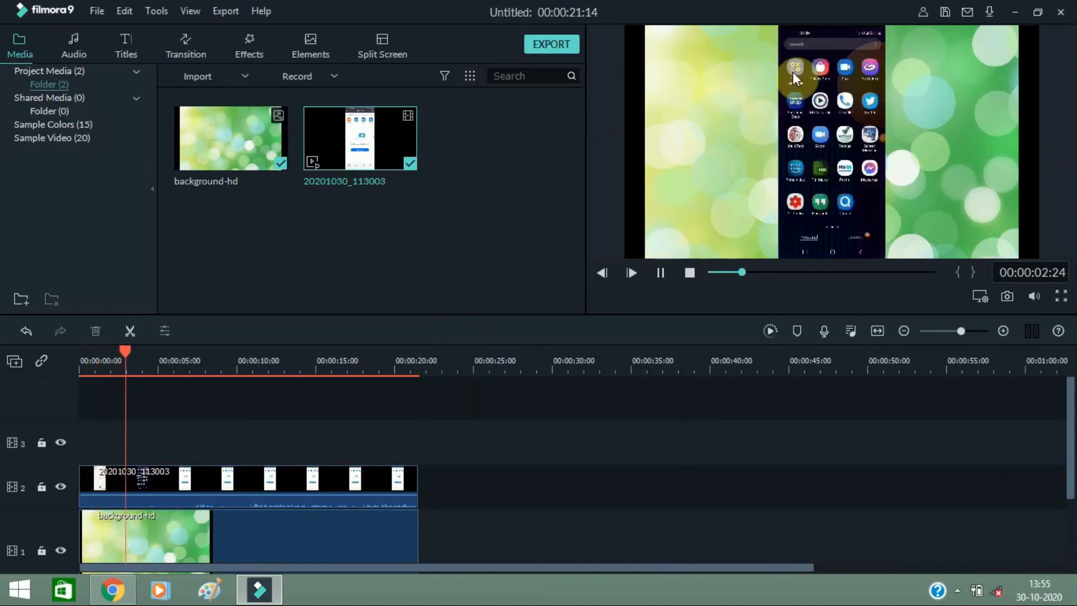